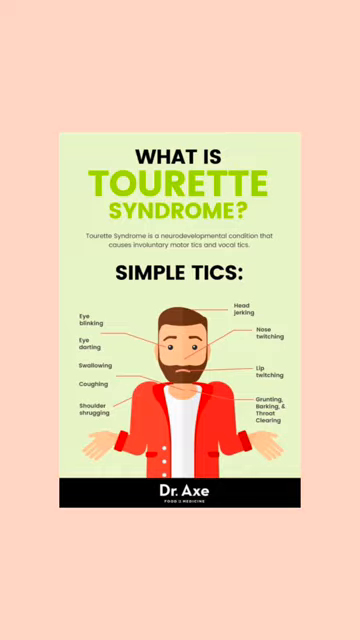
pyautogui.scroll(3)
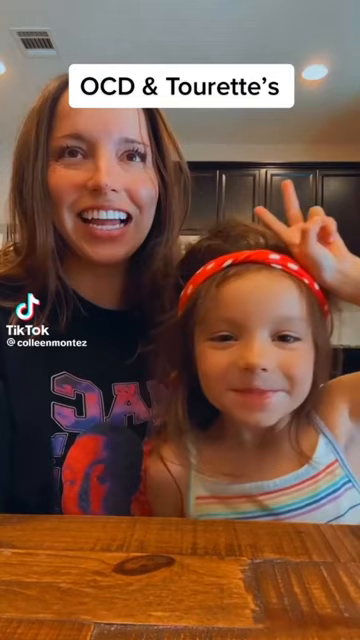
pyautogui.scroll(3)
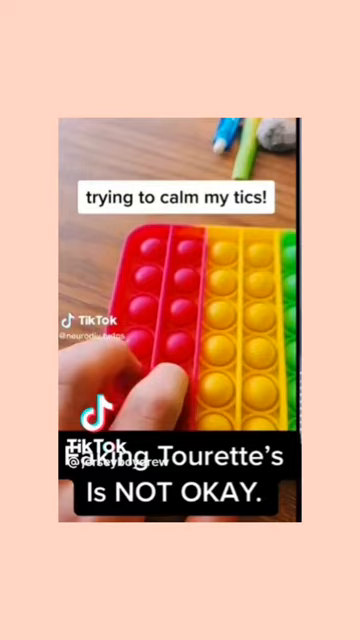
pyautogui.scroll(3)
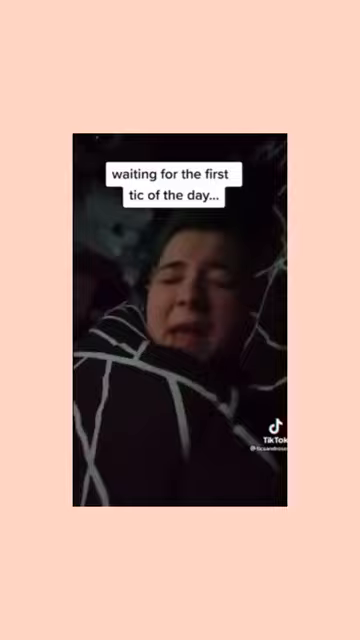
pyautogui.scroll(3)
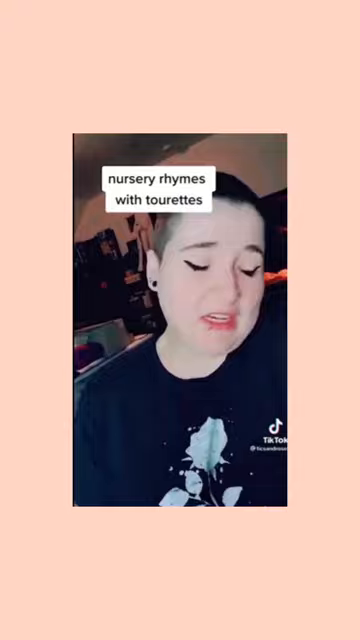